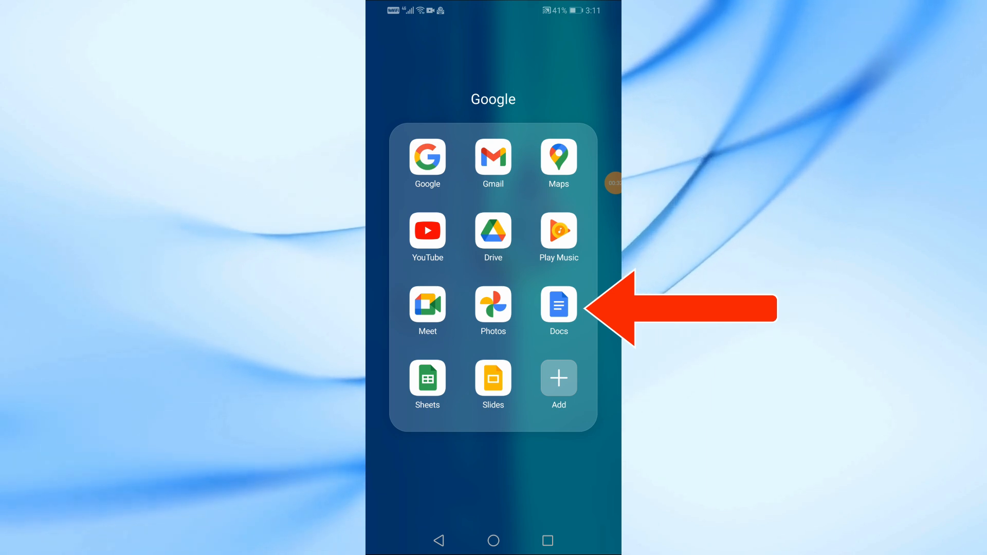
- Create a Docs document listing four numbered pros and four cons of travel
click(558, 303)
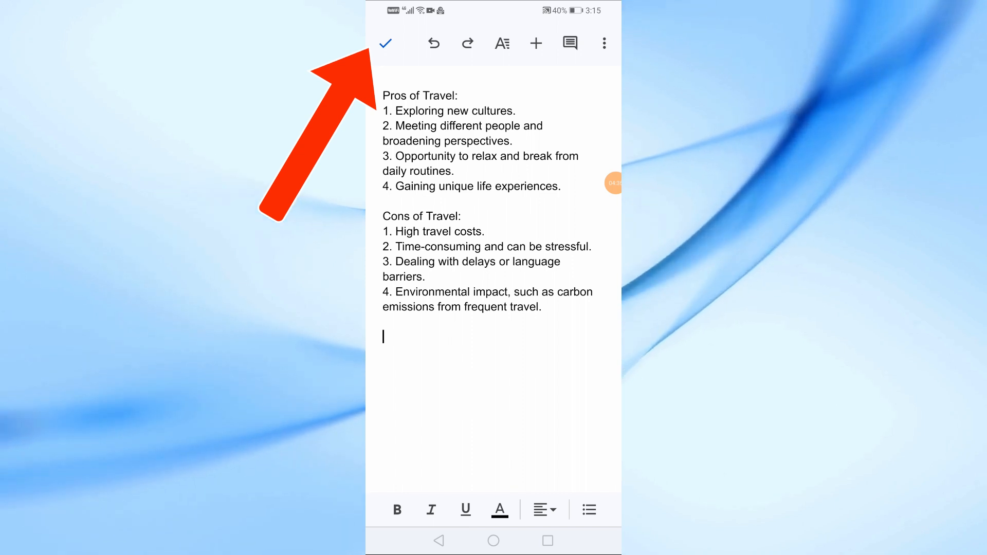
click(385, 43)
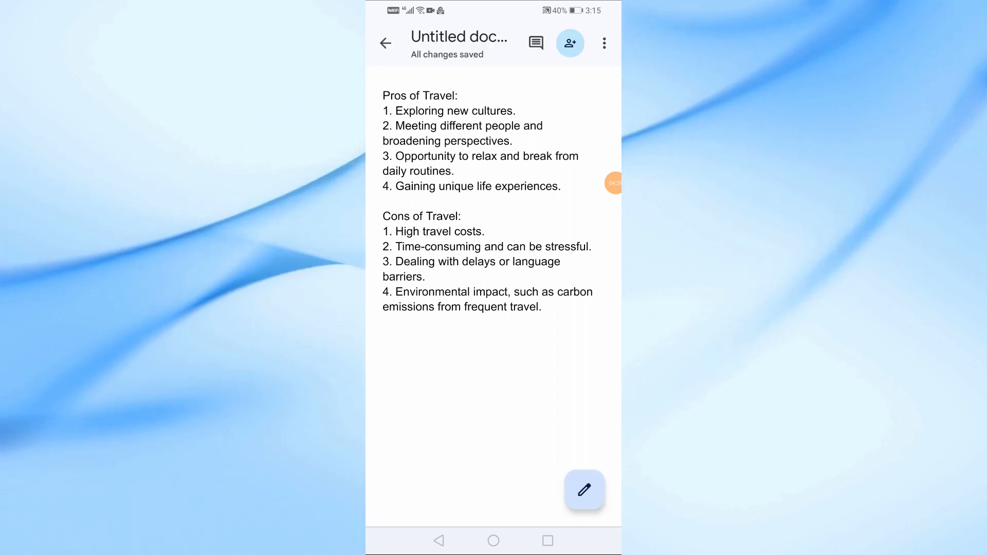
- Save the travel document as a PDF Document (.pdf) via Share & export
click(603, 42)
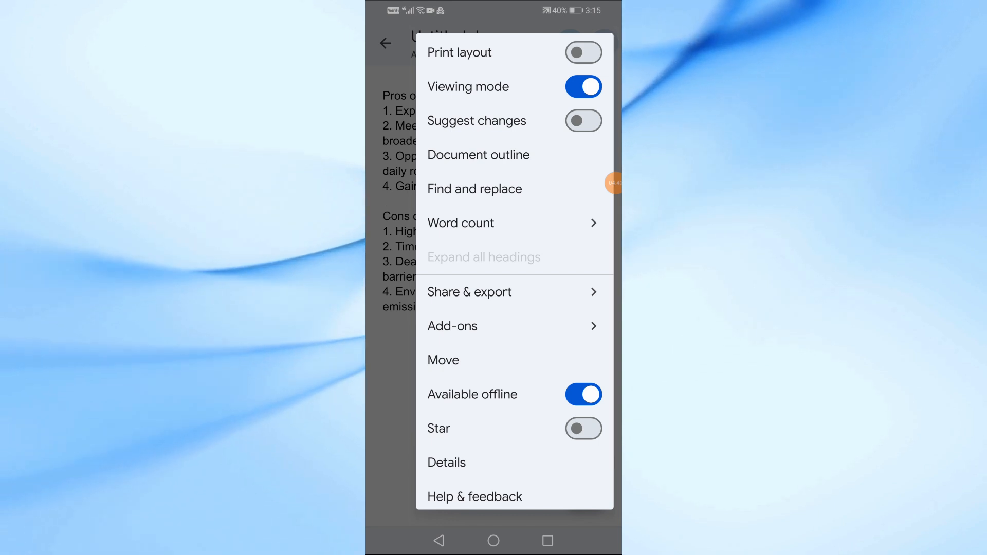
click(469, 291)
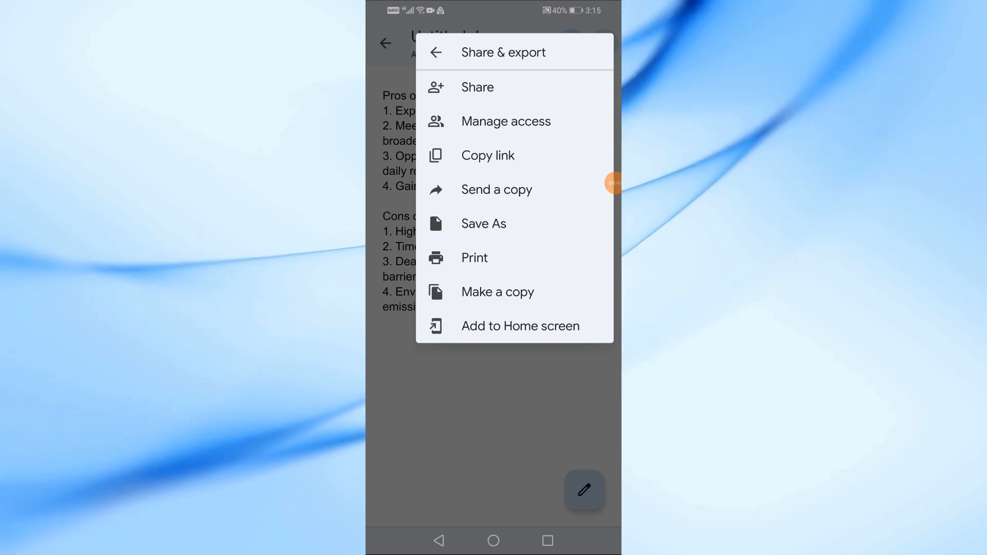
click(483, 223)
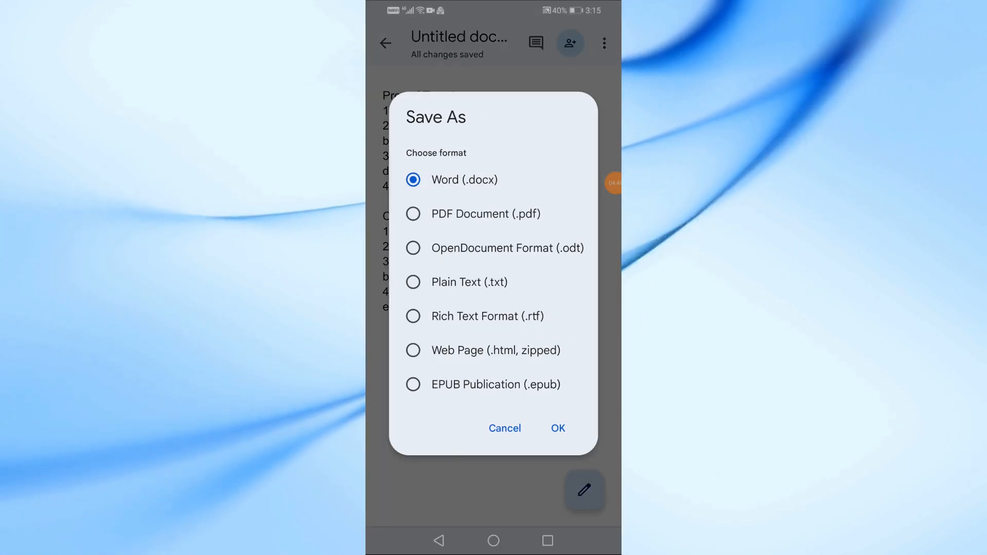
click(413, 213)
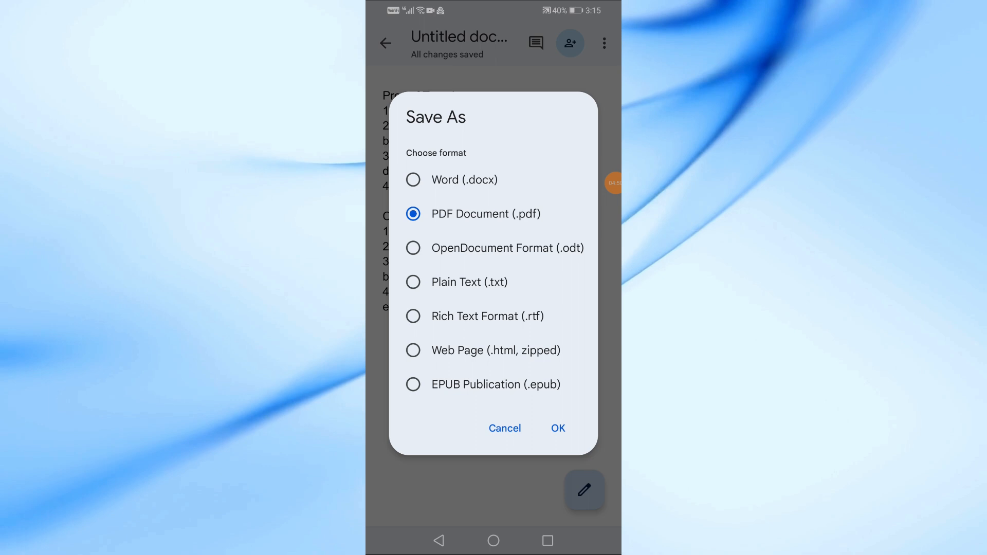
click(556, 428)
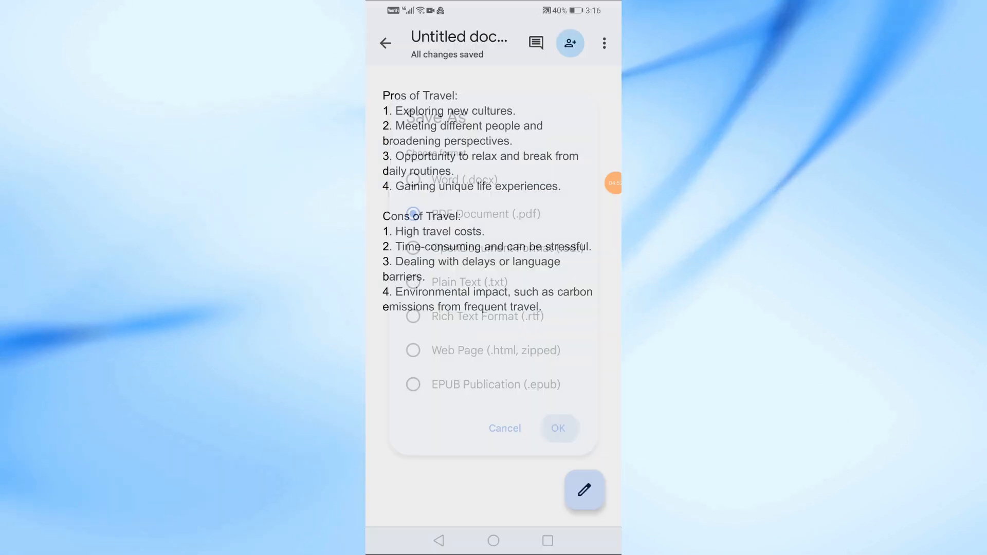
- Open the saved Untitled document.pdf
click(557, 428)
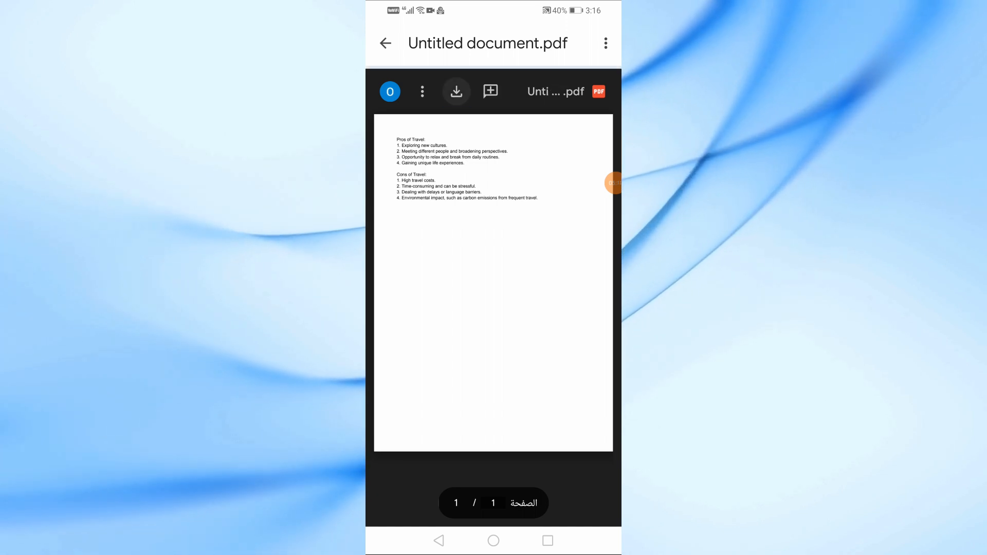
- Download the travel PDF through the browser, just once
click(456, 91)
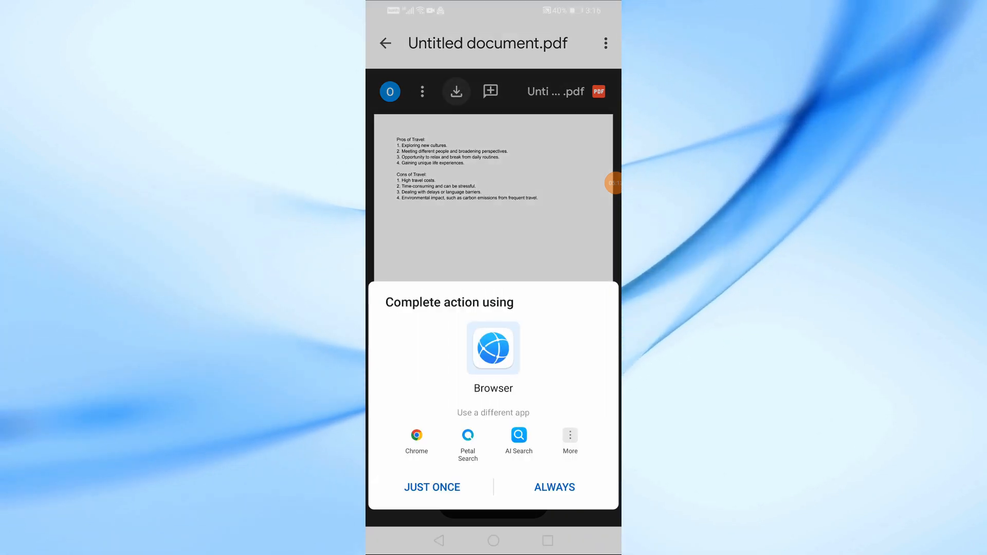
click(432, 486)
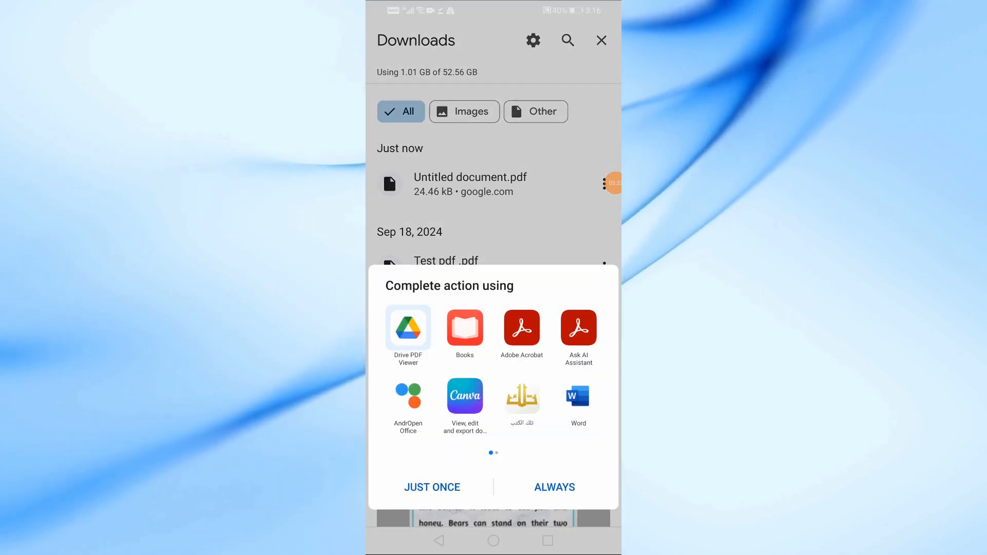
- Open the downloaded PDF in Adobe Acrobat, just once
click(522, 328)
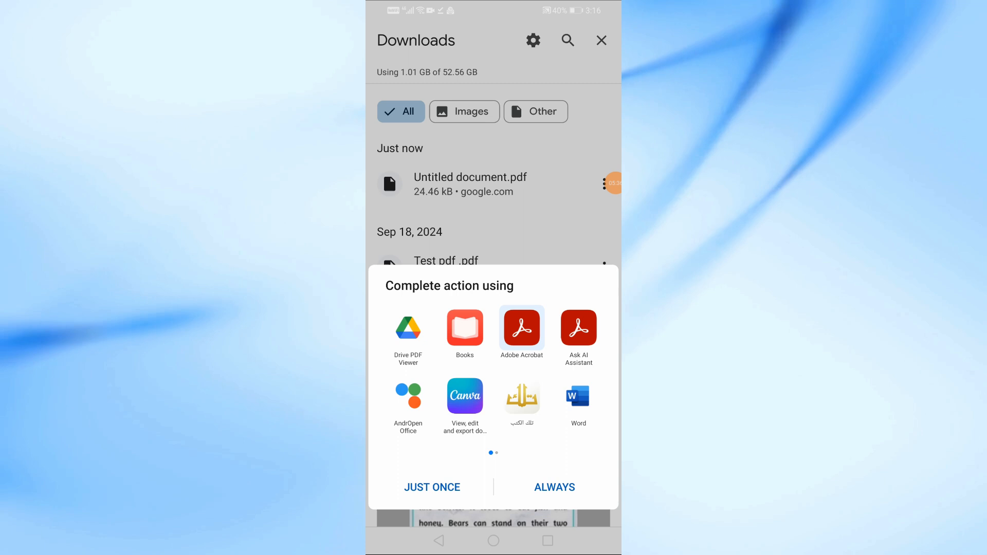
click(522, 327)
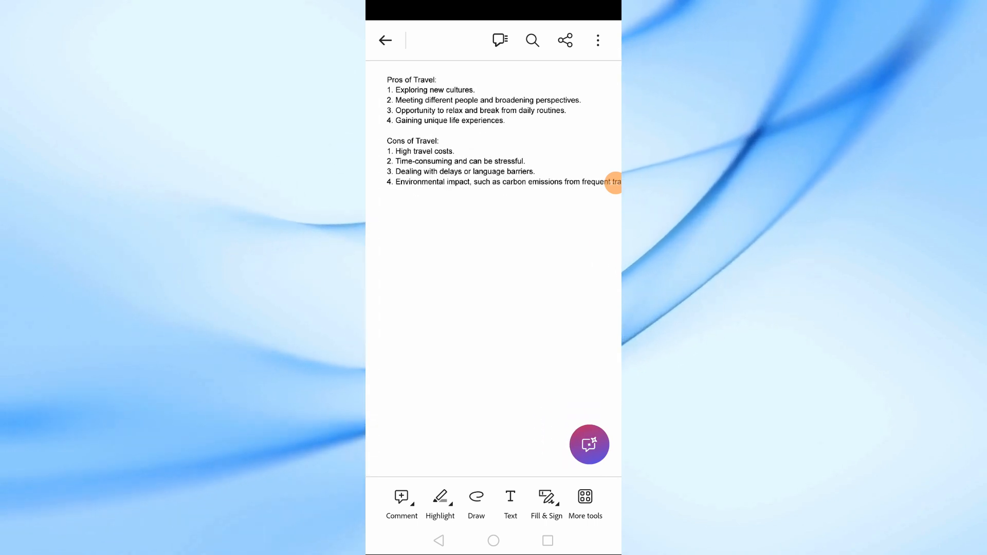
scroll(down, 3)
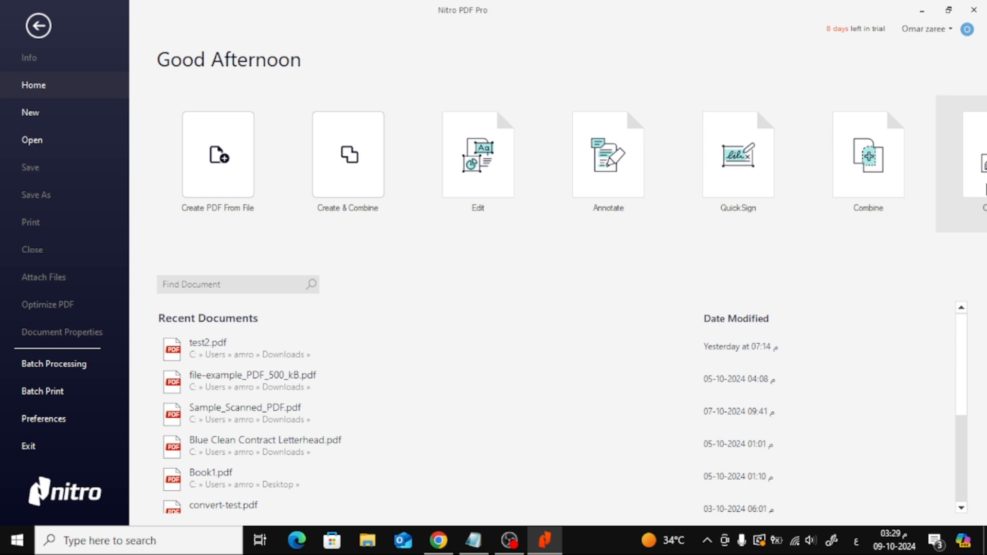
- In a blank PDF, set the paragraph to 18-pt TimesNewRomanPSMT and break after sentence one
click(217, 155)
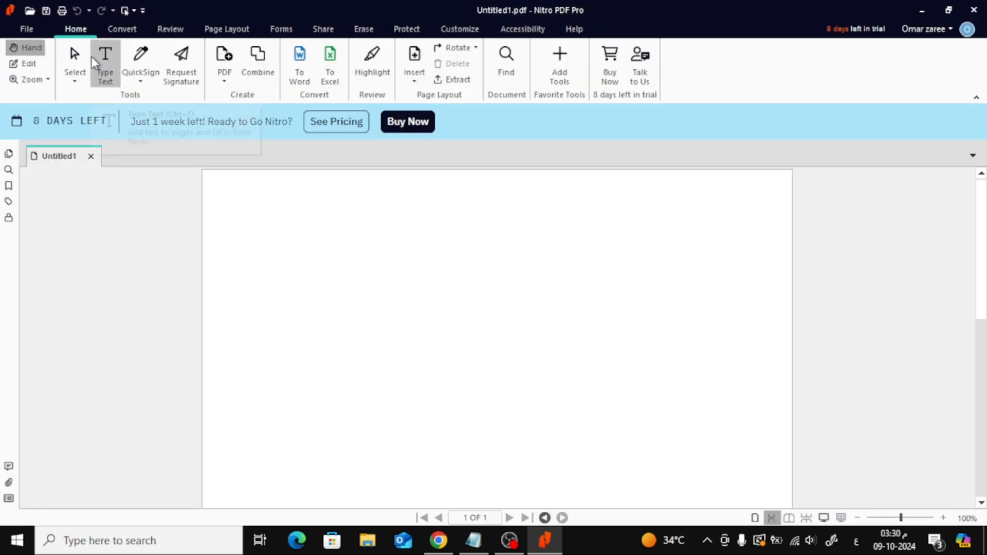
click(104, 62)
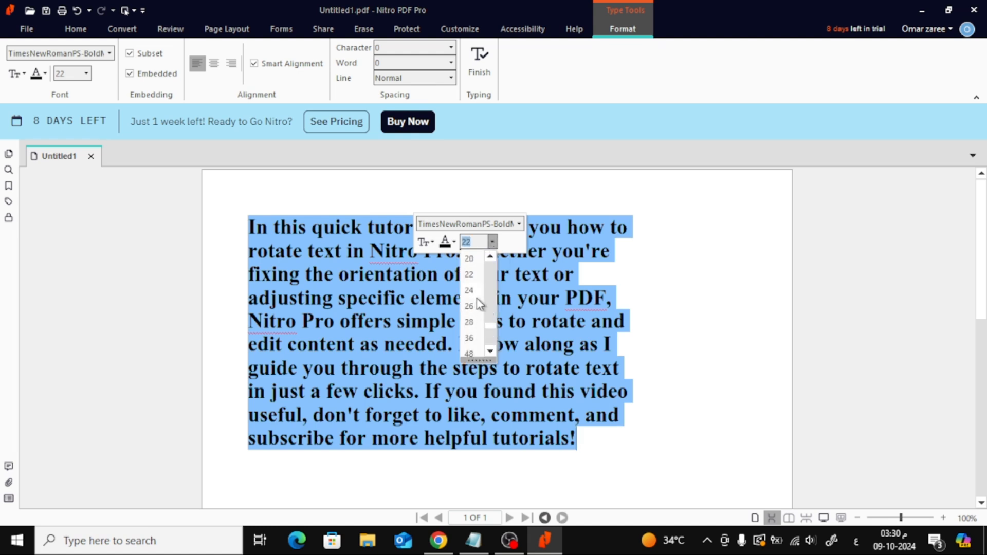
click(468, 289)
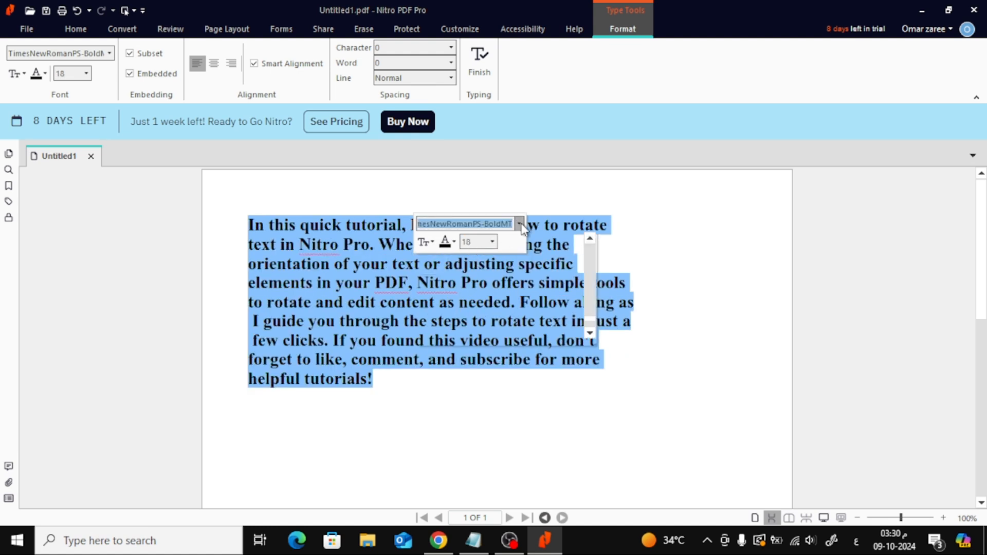
click(464, 224)
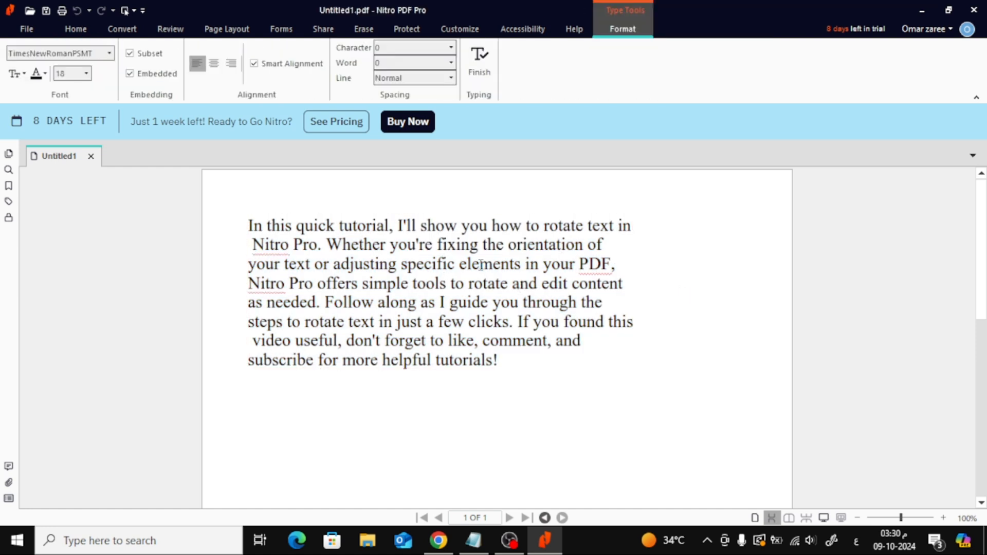
key(Enter)
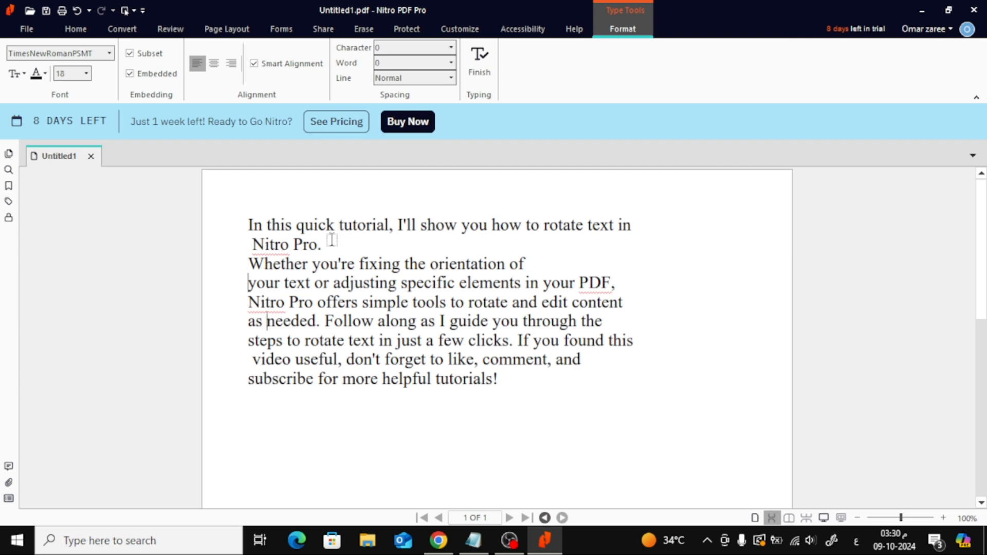